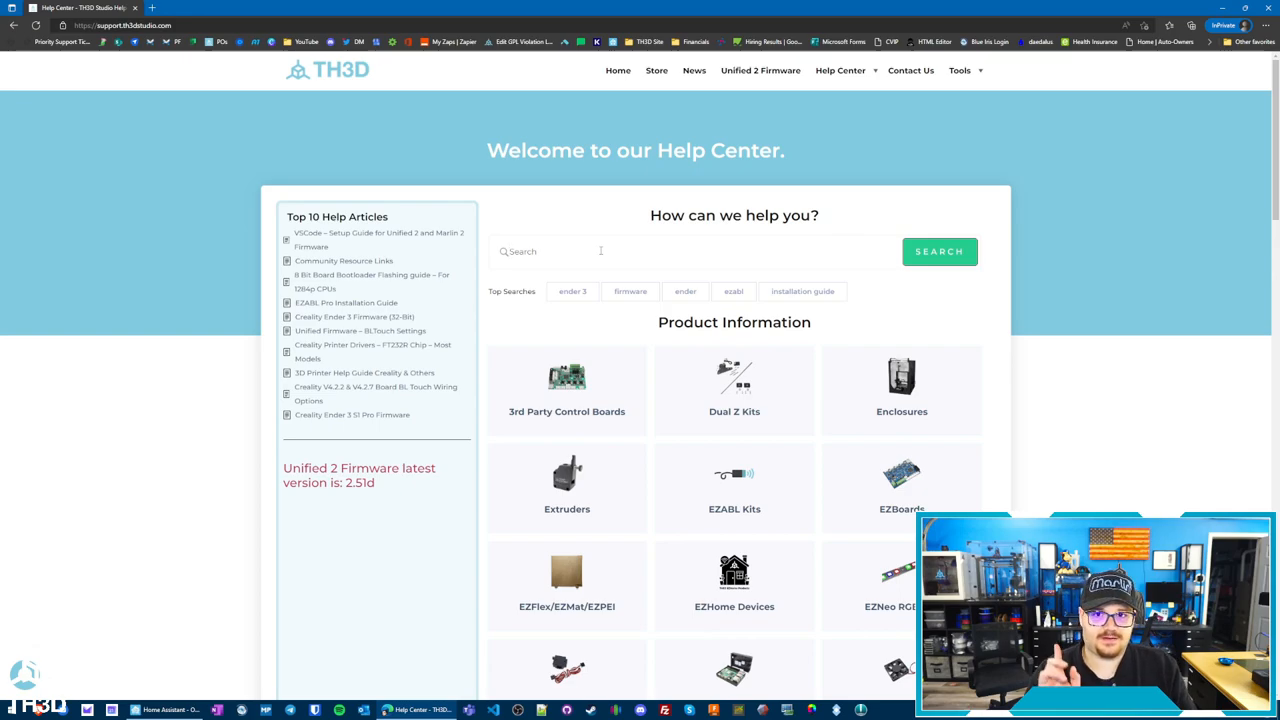
- Search 'ender 7 firm' and bring the Creality Ender 7 Firmware article's Download section into view
text(enmd)
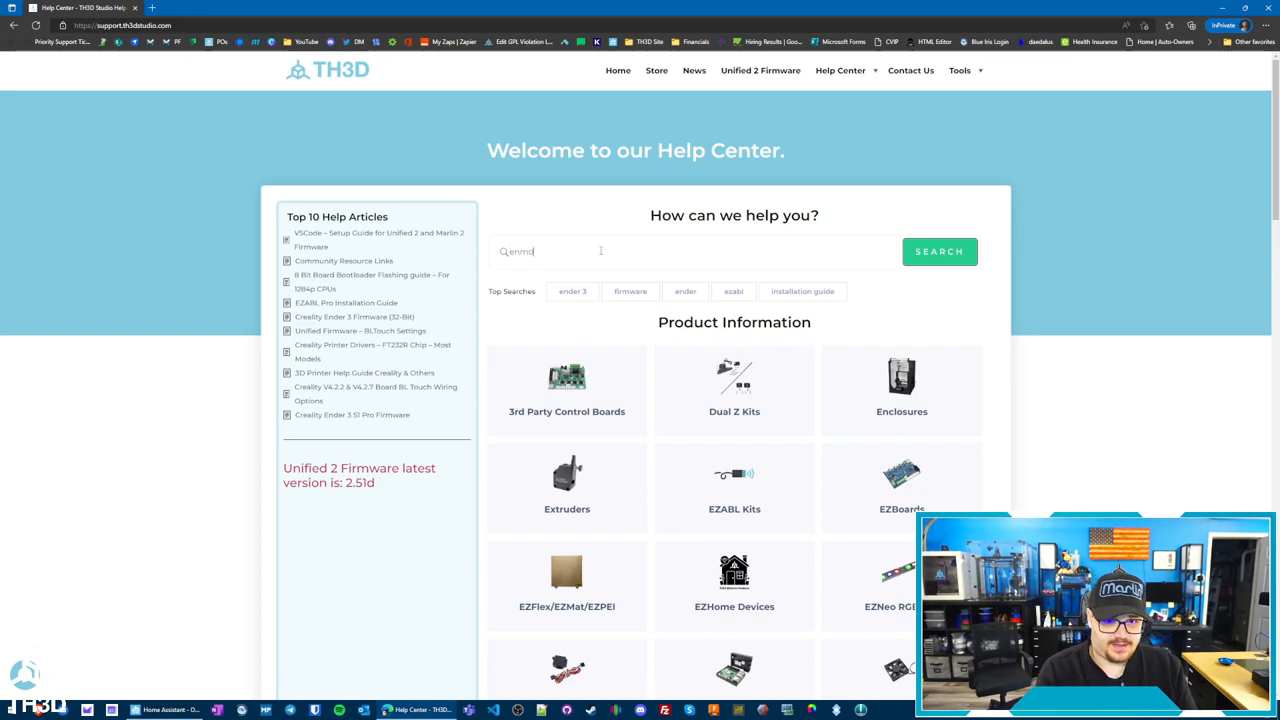
text(ender 7 firmware)
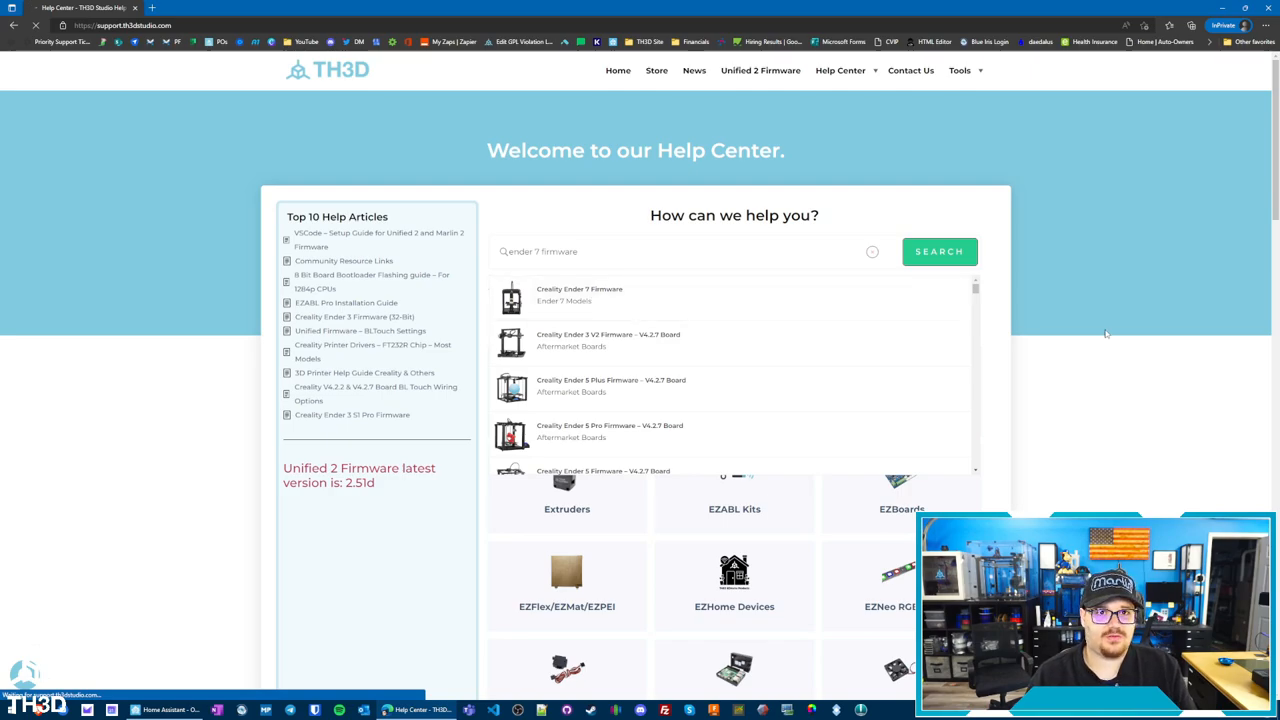
click(580, 294)
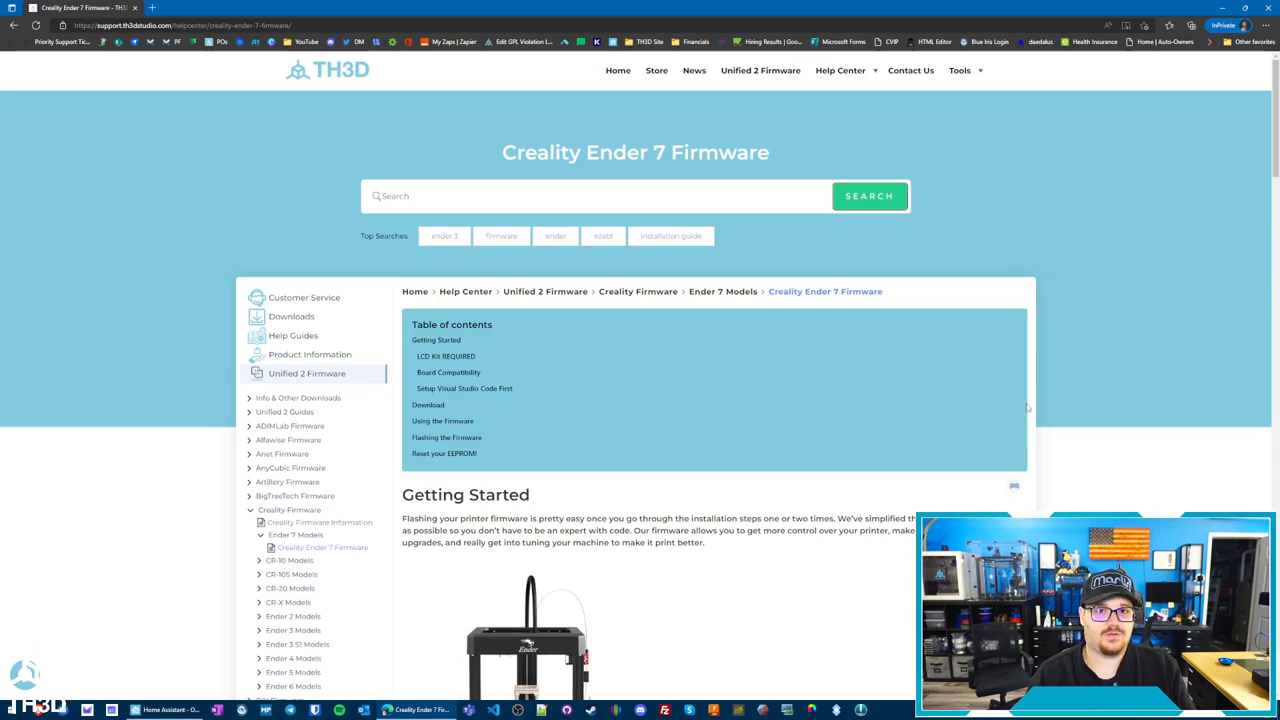
scroll(down, 3)
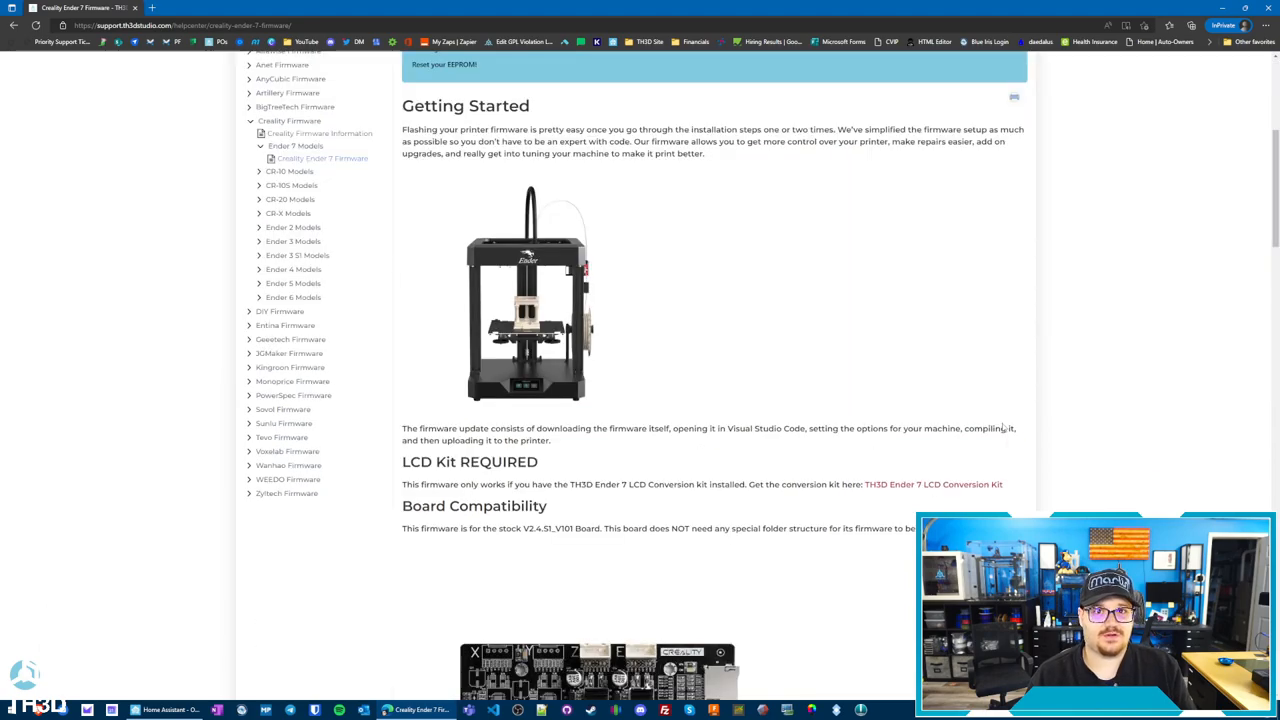
scroll(down, 3)
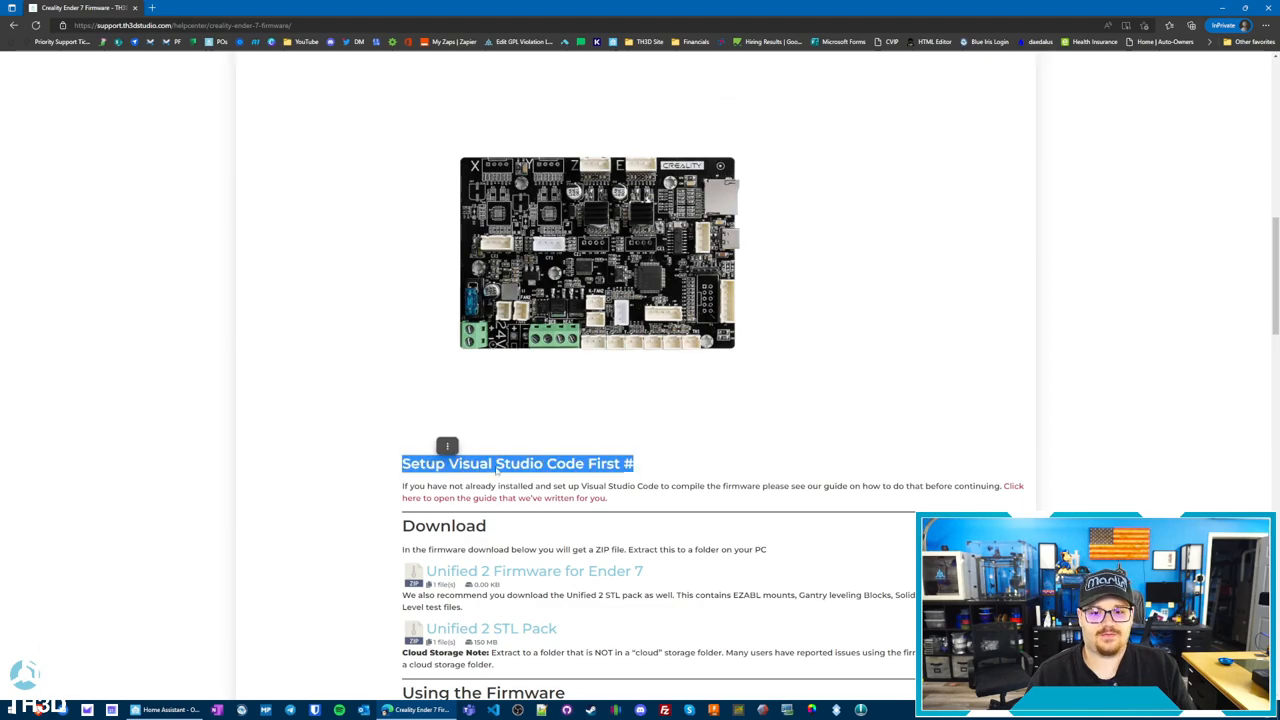
click(1012, 486)
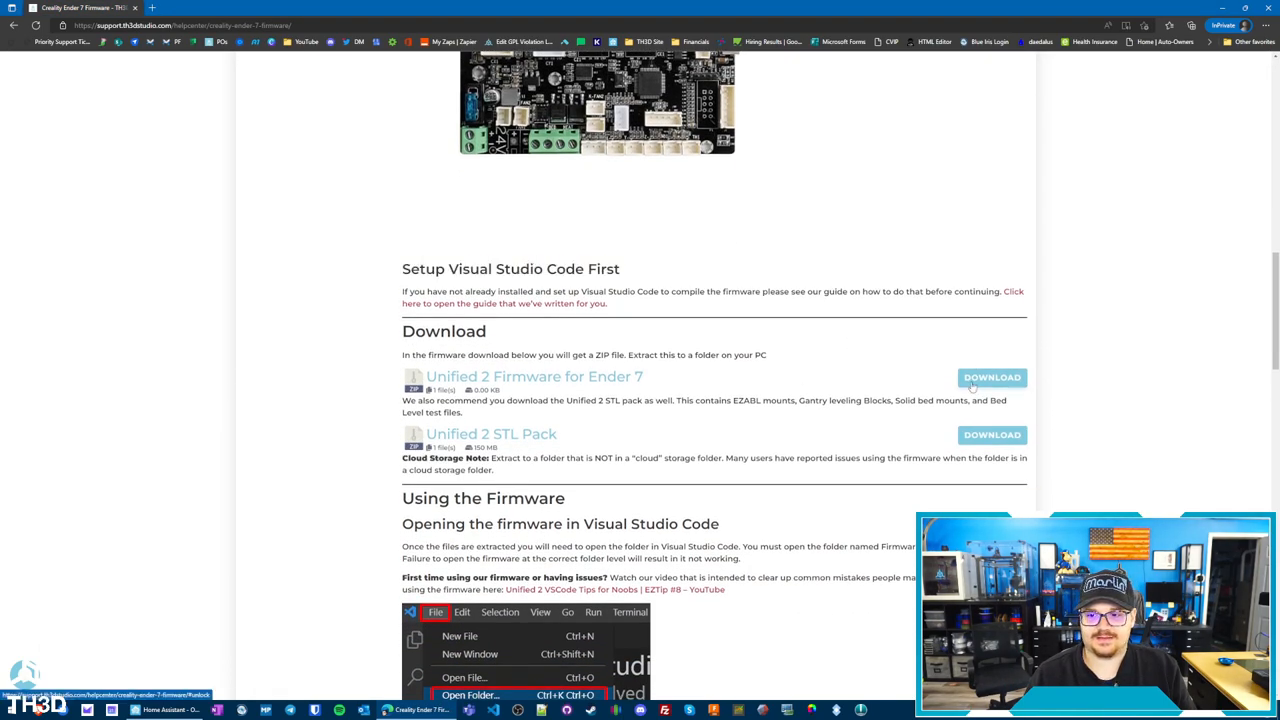
- Download the Unified 2 Ender 7 firmware ZIP and extract it to Downloads\Ender 7\LCD with 7-Zip
click(992, 376)
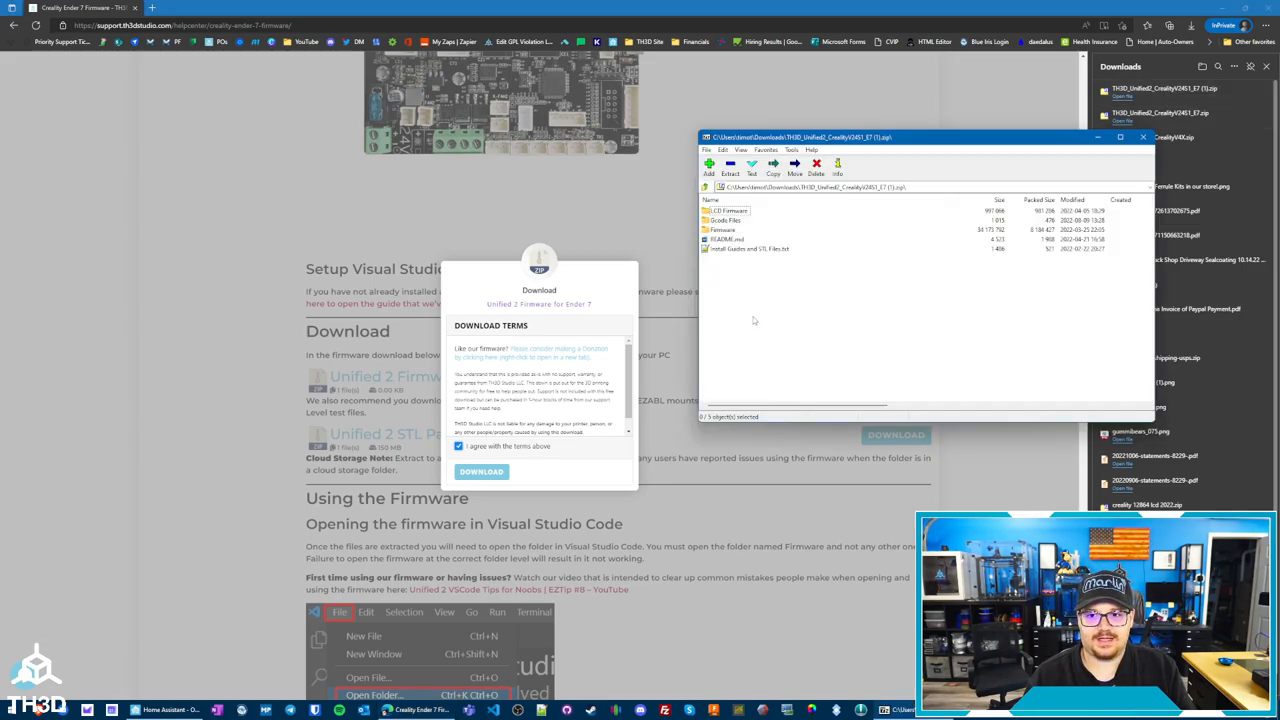
click(730, 168)
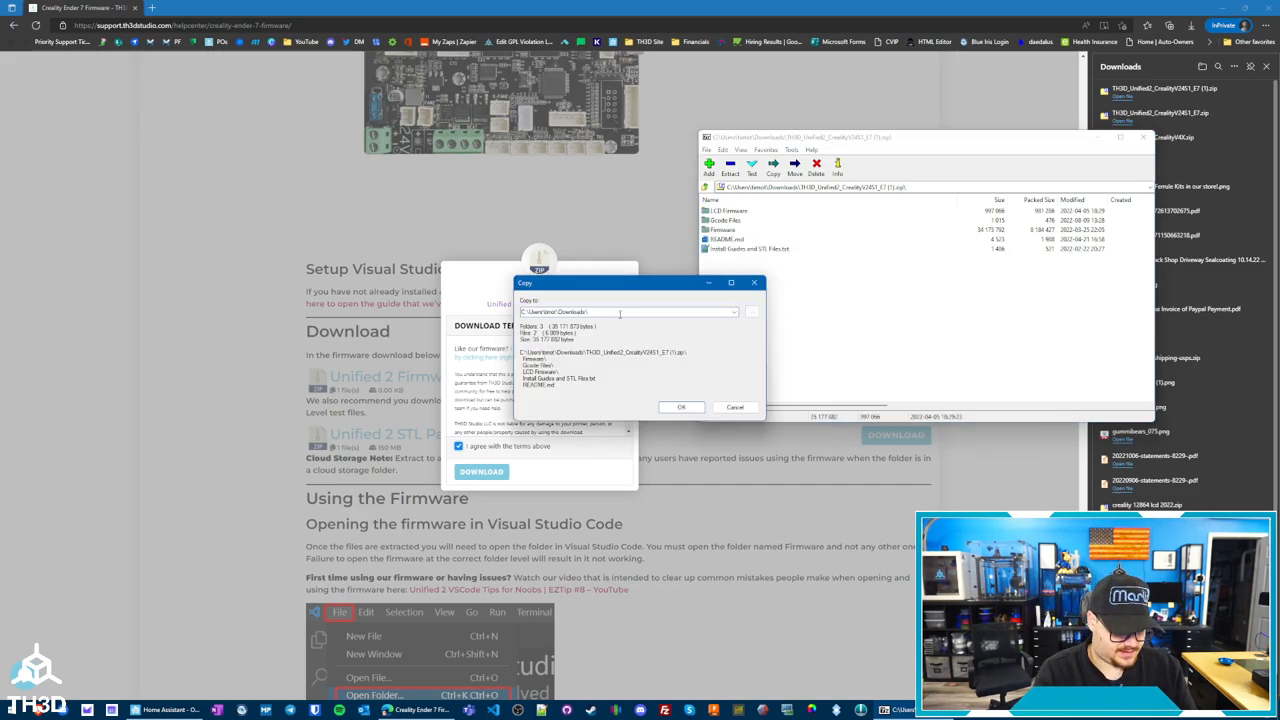
text(Ender 7)
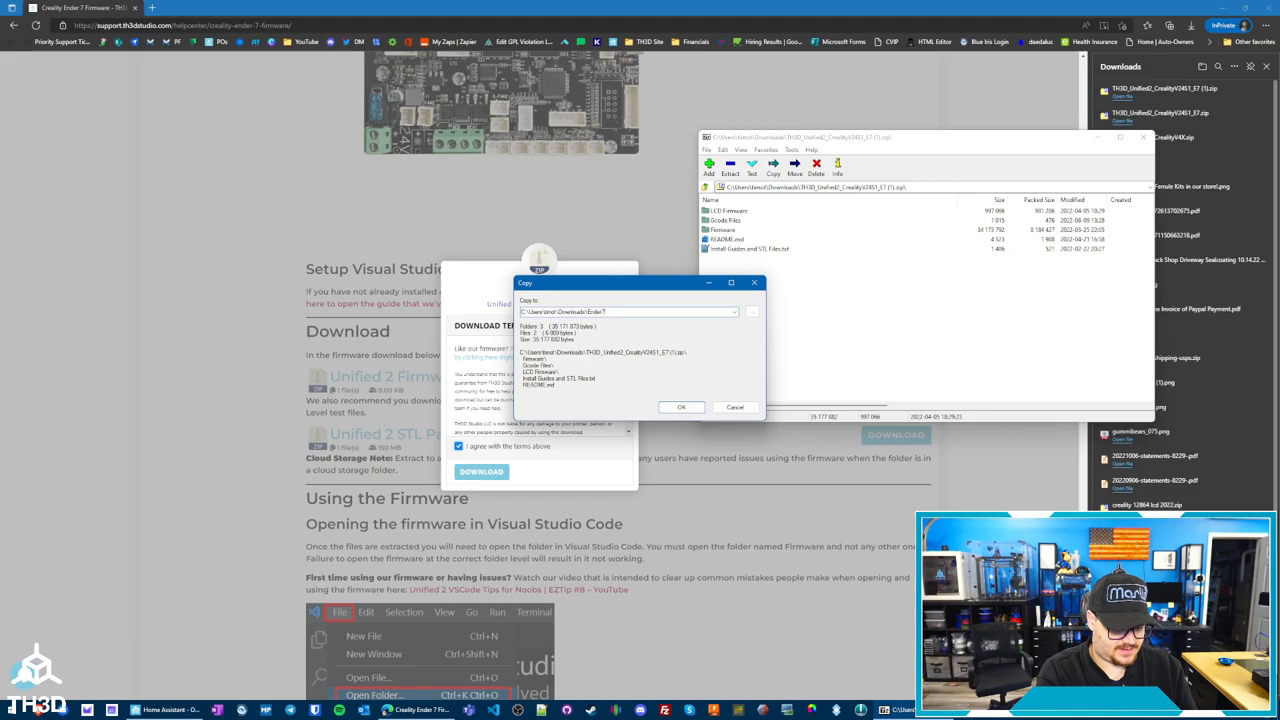
text(\LCD Update)
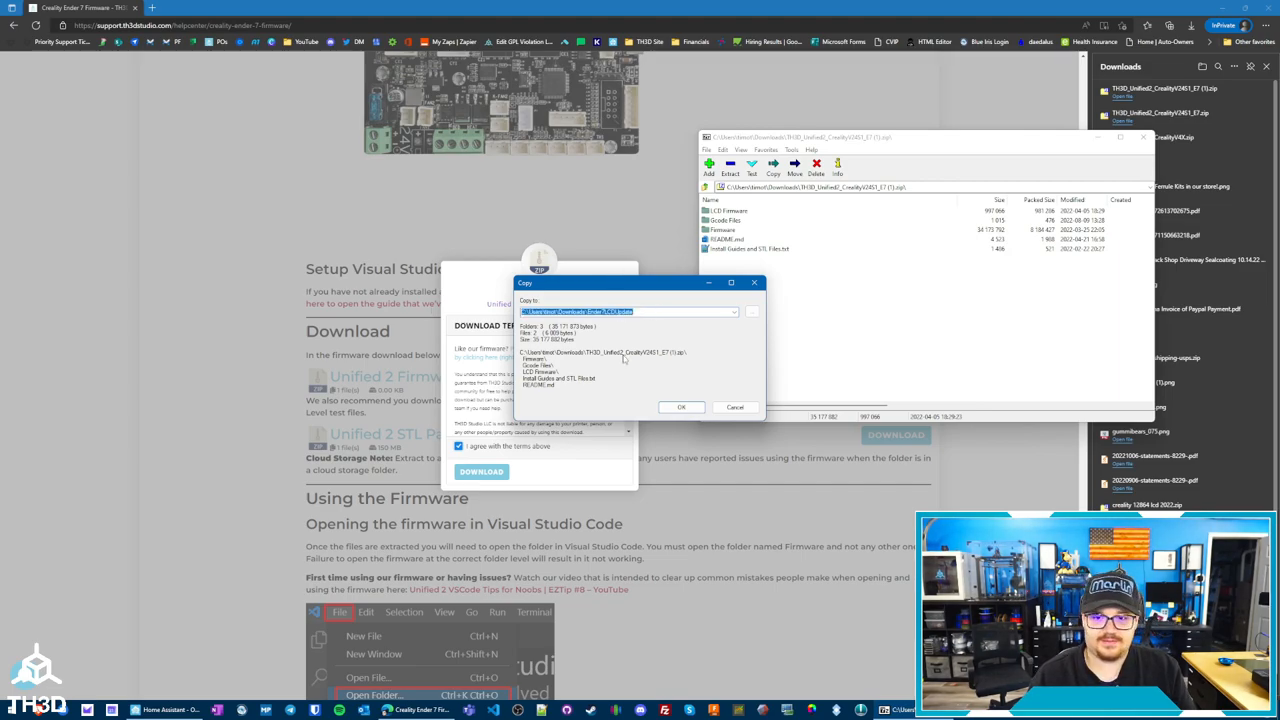
click(680, 408)
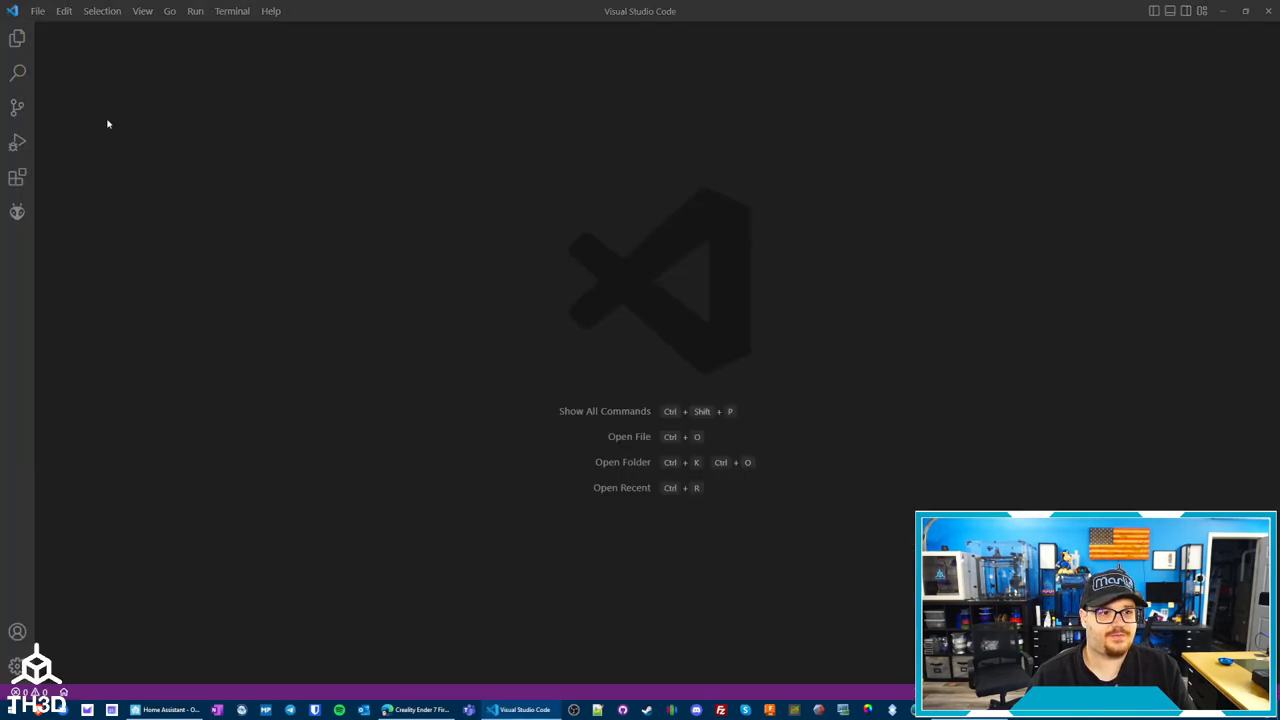
- Open the extracted Firmware folder as the VS Code workspace, showing platformio.ini
click(622, 460)
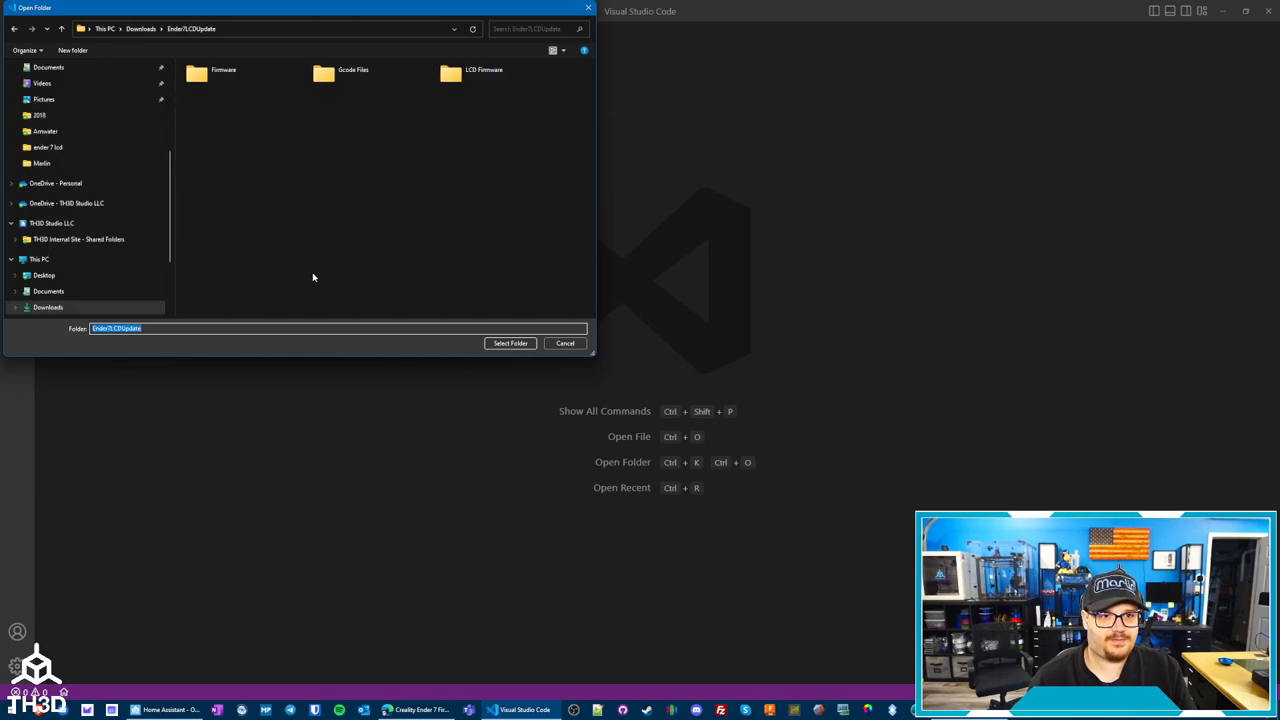
mouse_move(222, 76)
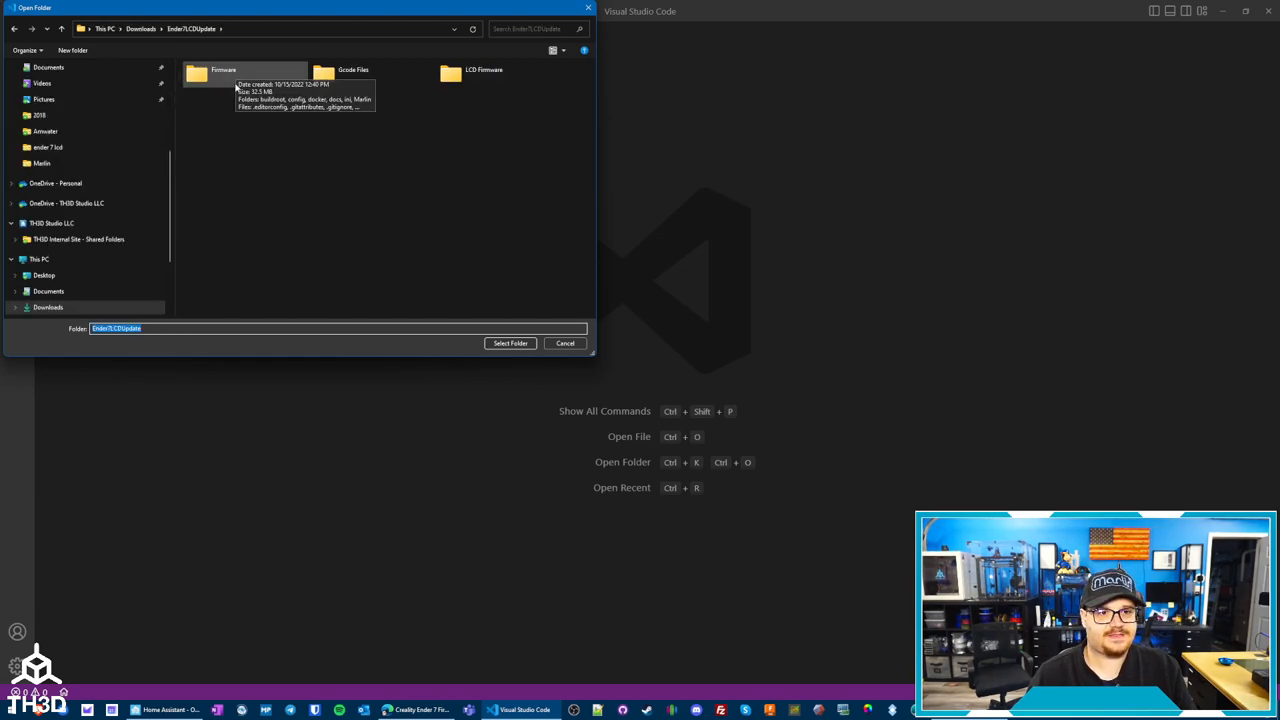
click(244, 76)
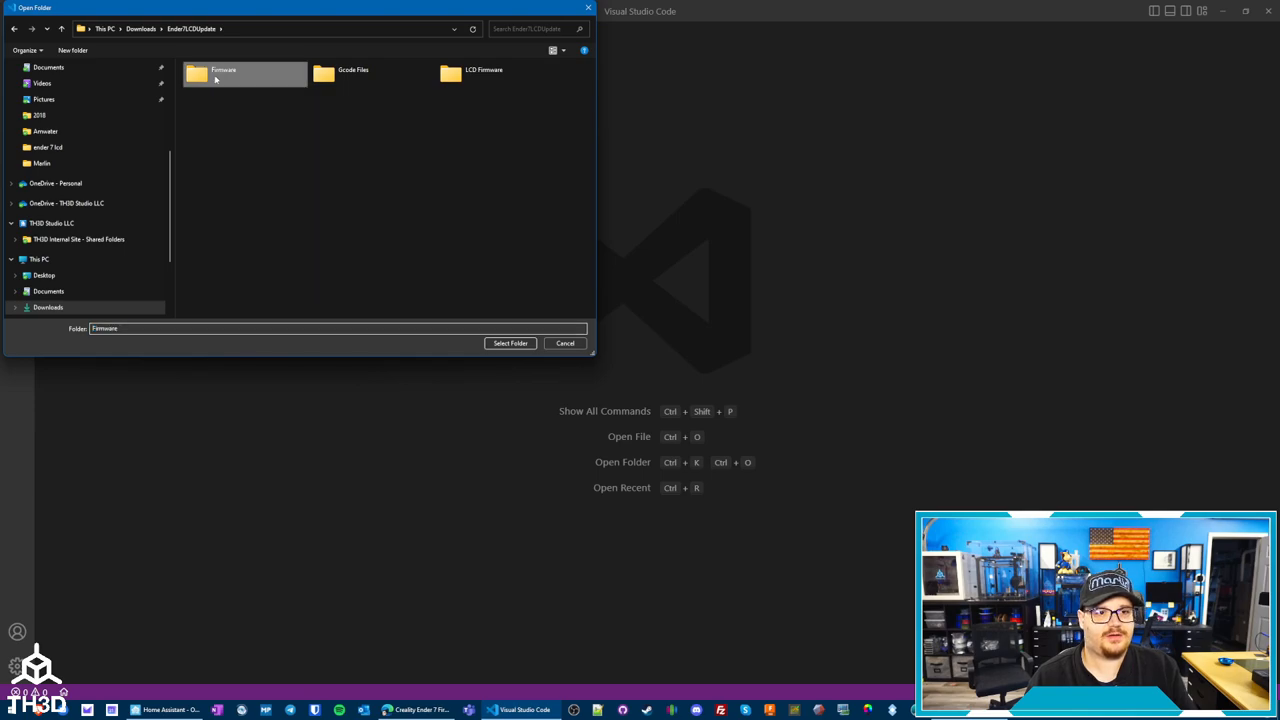
click(510, 344)
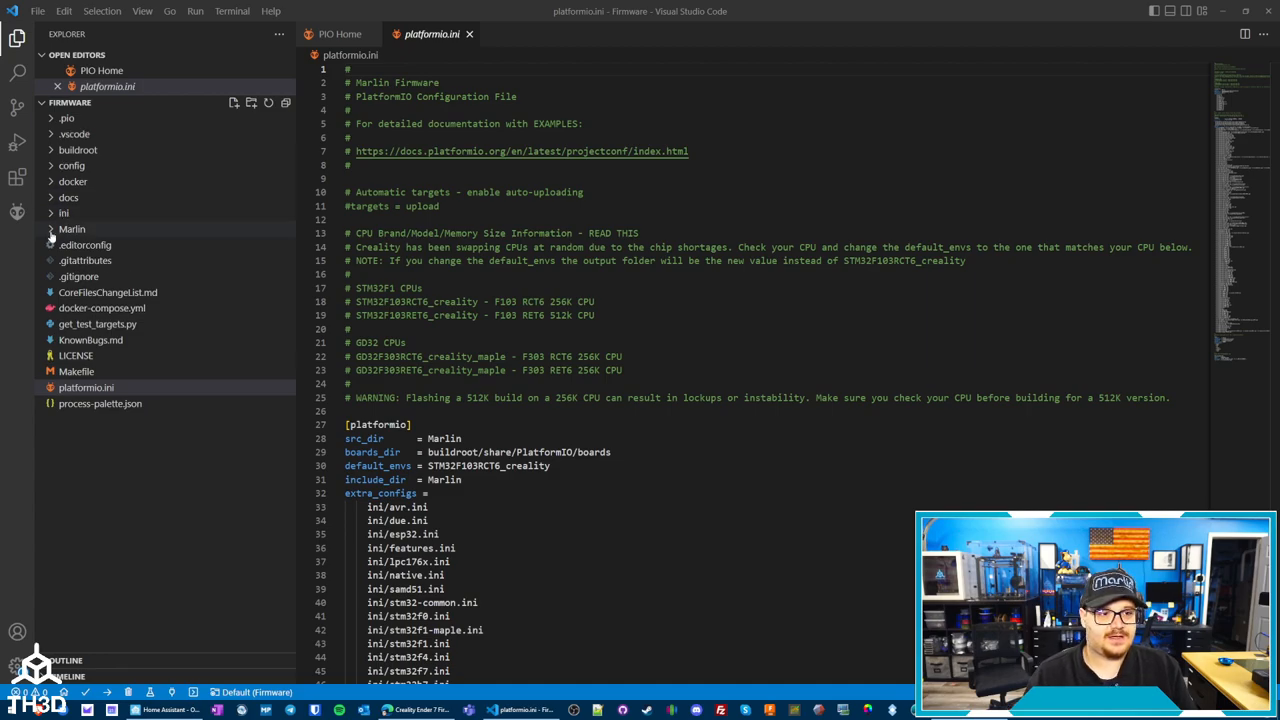
- Uncomment #define ENDER7 in Marlin/Configuration.h and build the STM32F103RC_creality firmware
click(72, 228)
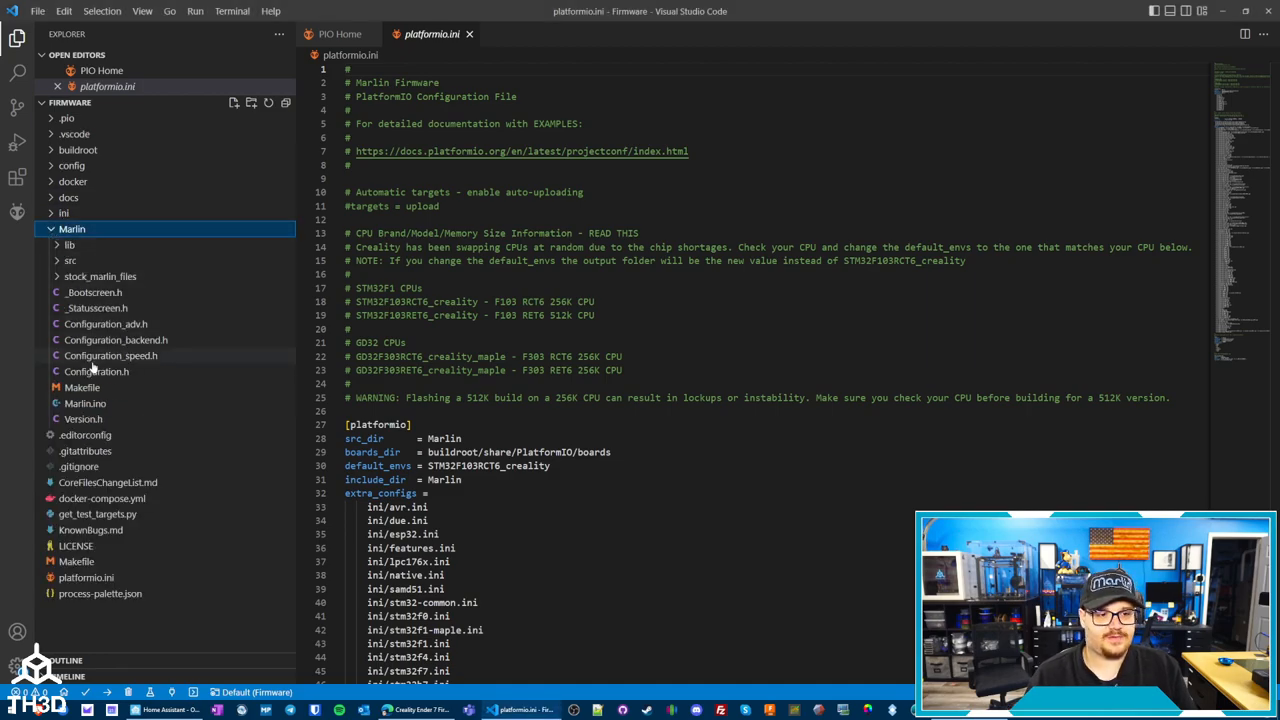
click(96, 370)
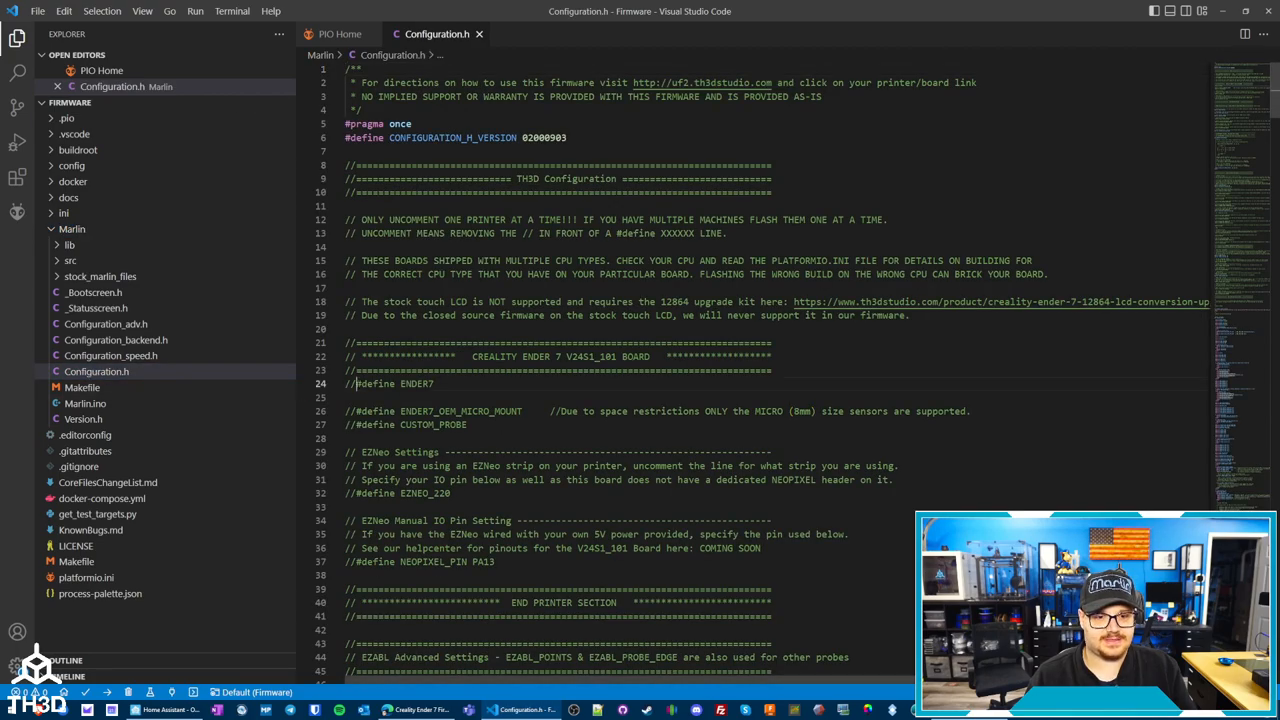
click(350, 384)
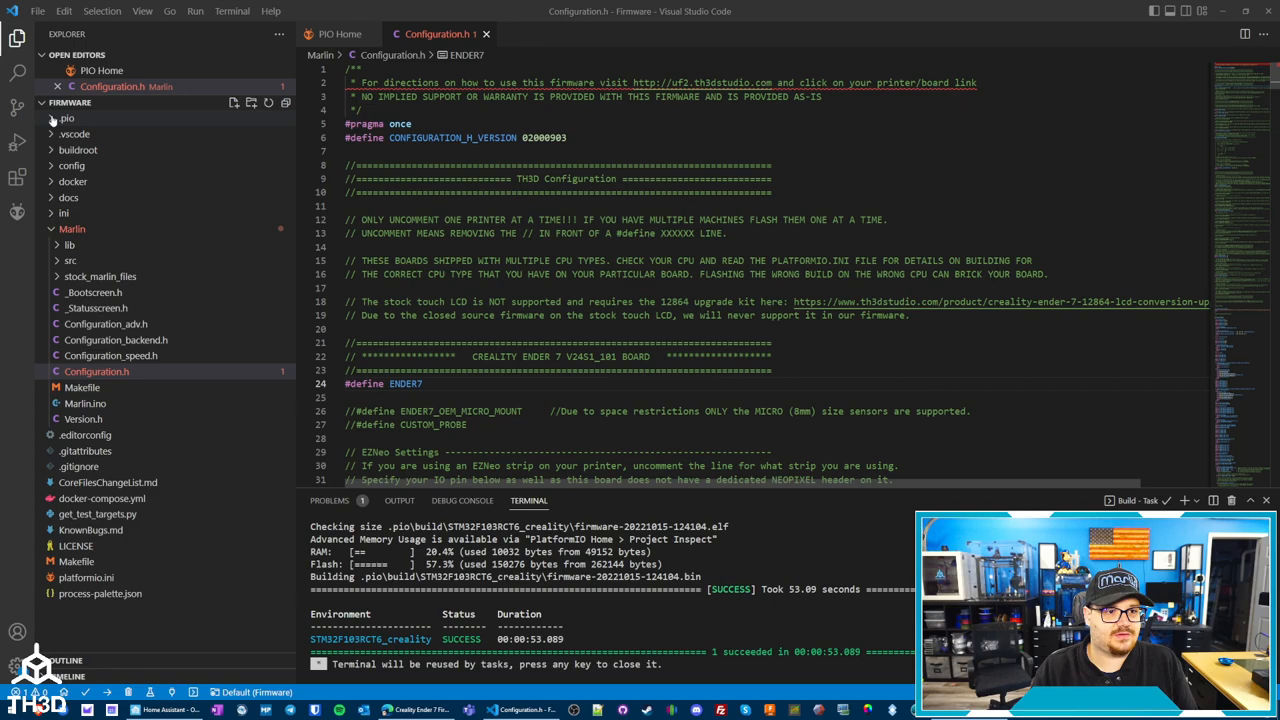
- Reveal the .pio/build/STM32F103RCT6_creality output folder in File Explorer
click(66, 118)
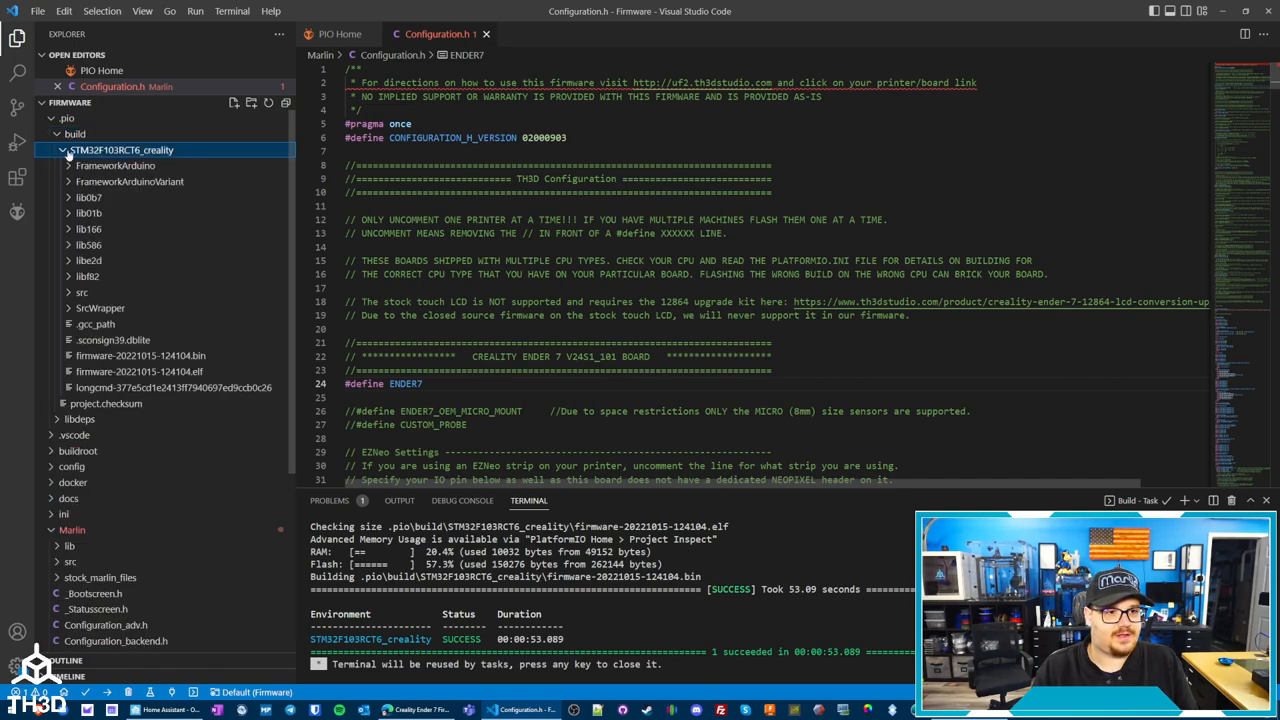
right_click(122, 148)
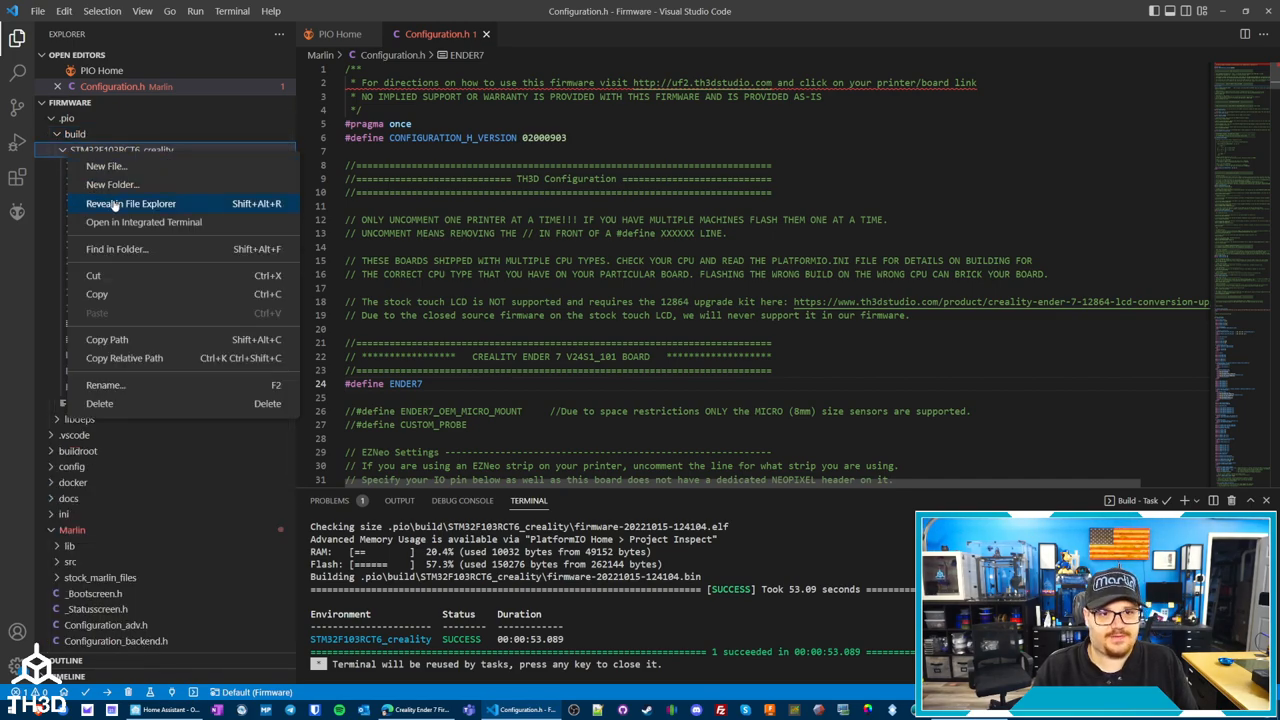
click(130, 204)
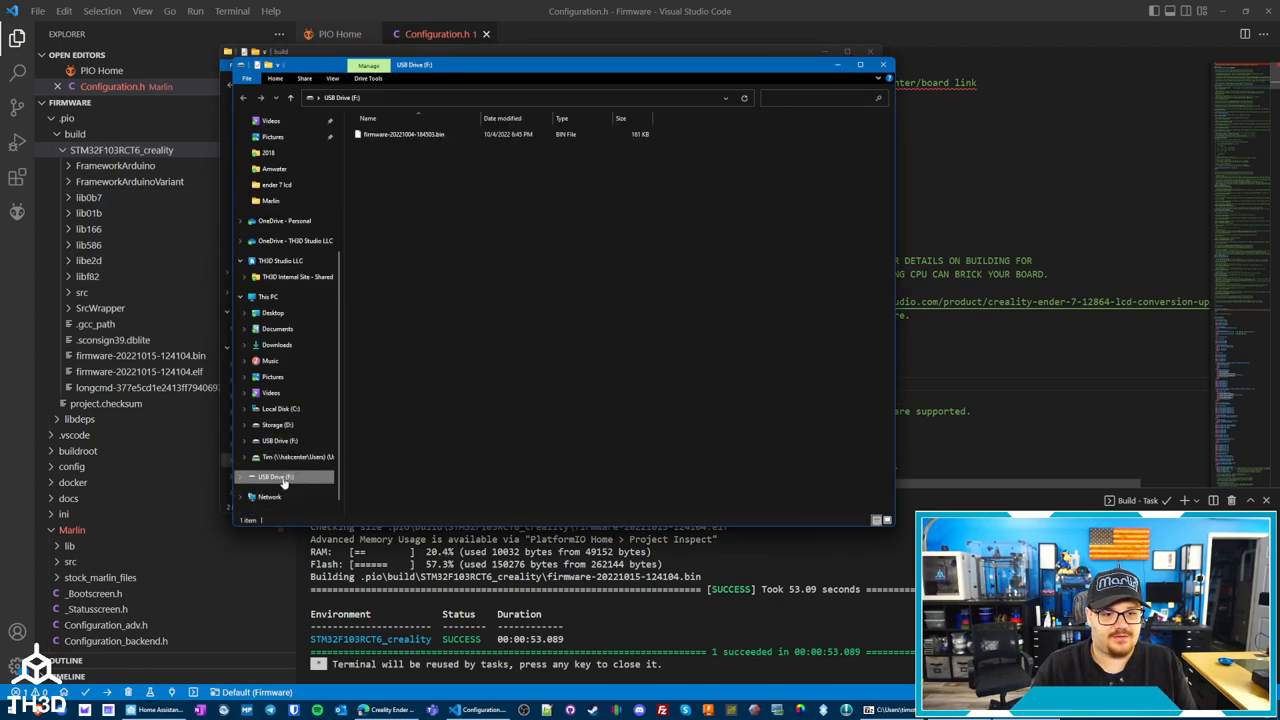
- Format the SD card, then copy the compiled firmware .bin from the build folder onto it
right_click(276, 476)
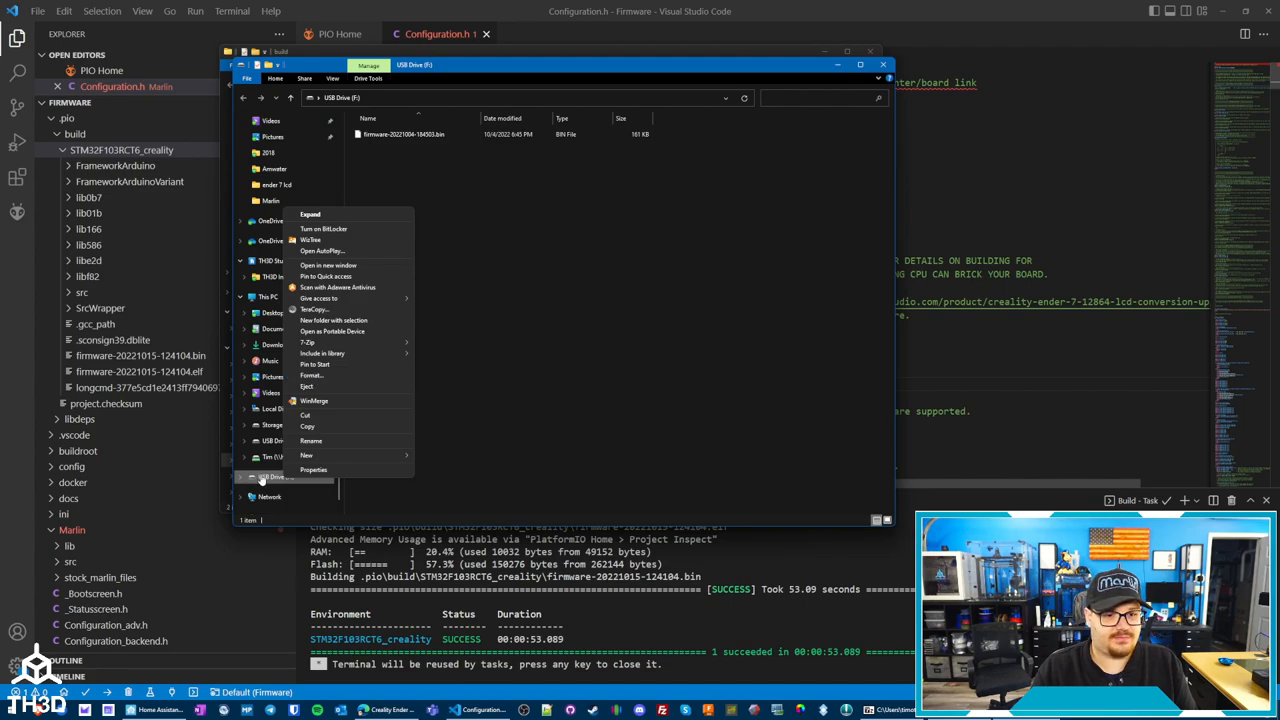
mouse_move(312, 376)
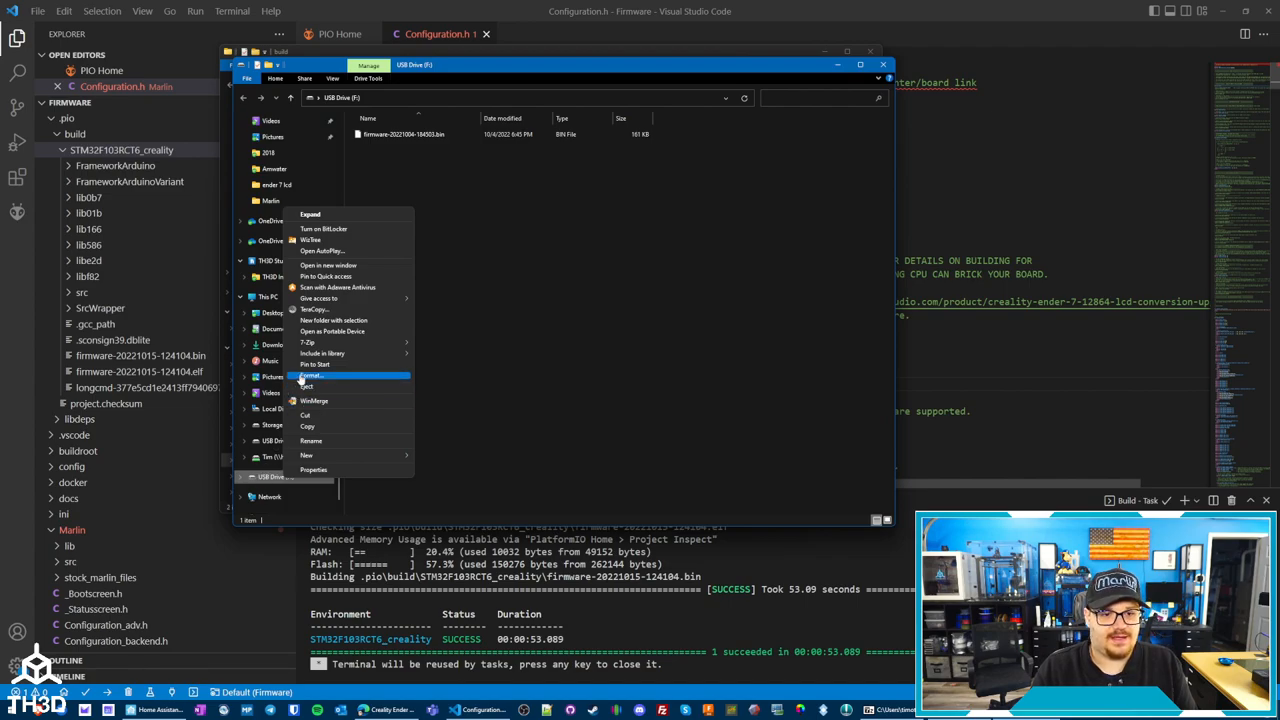
click(314, 376)
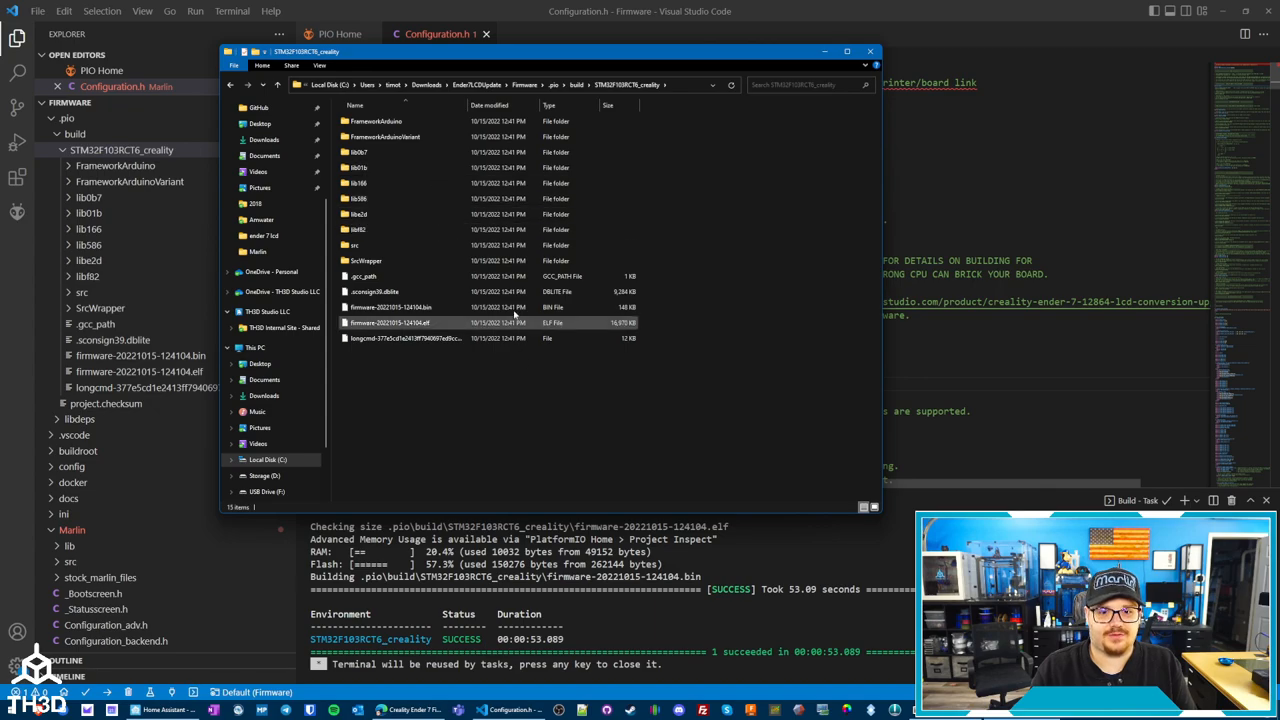
click(390, 308)
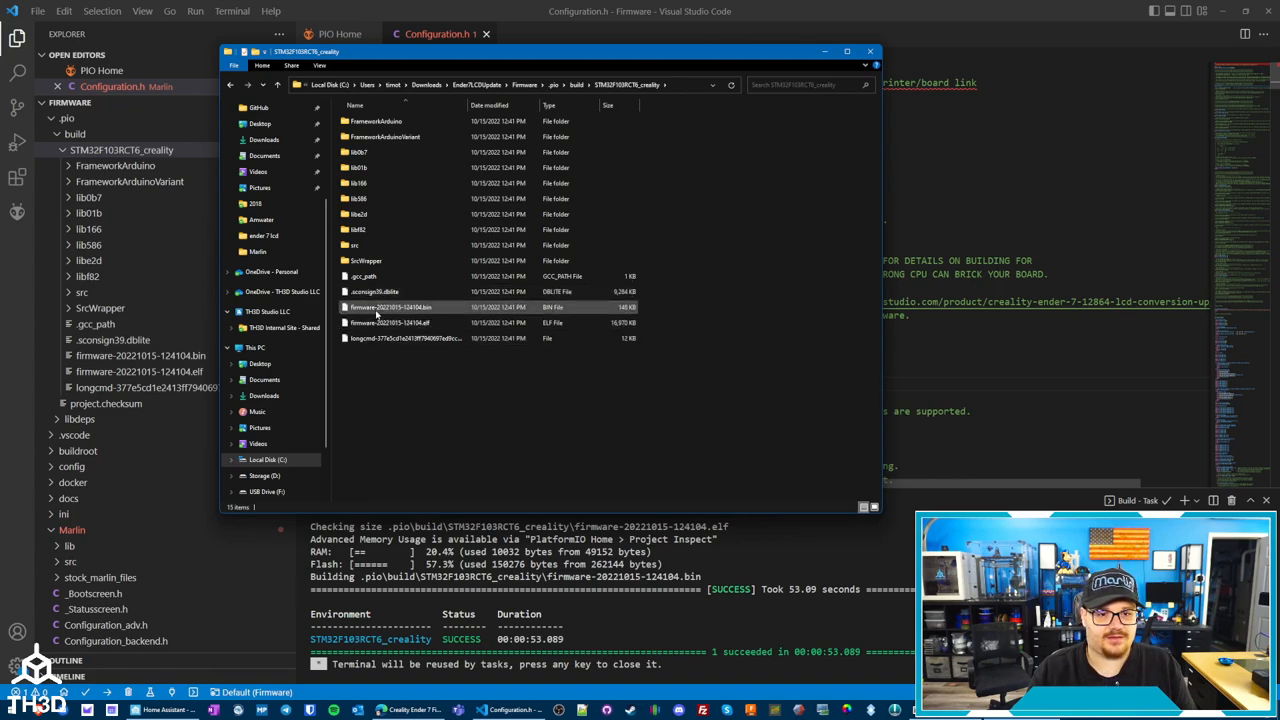
right_click(390, 308)
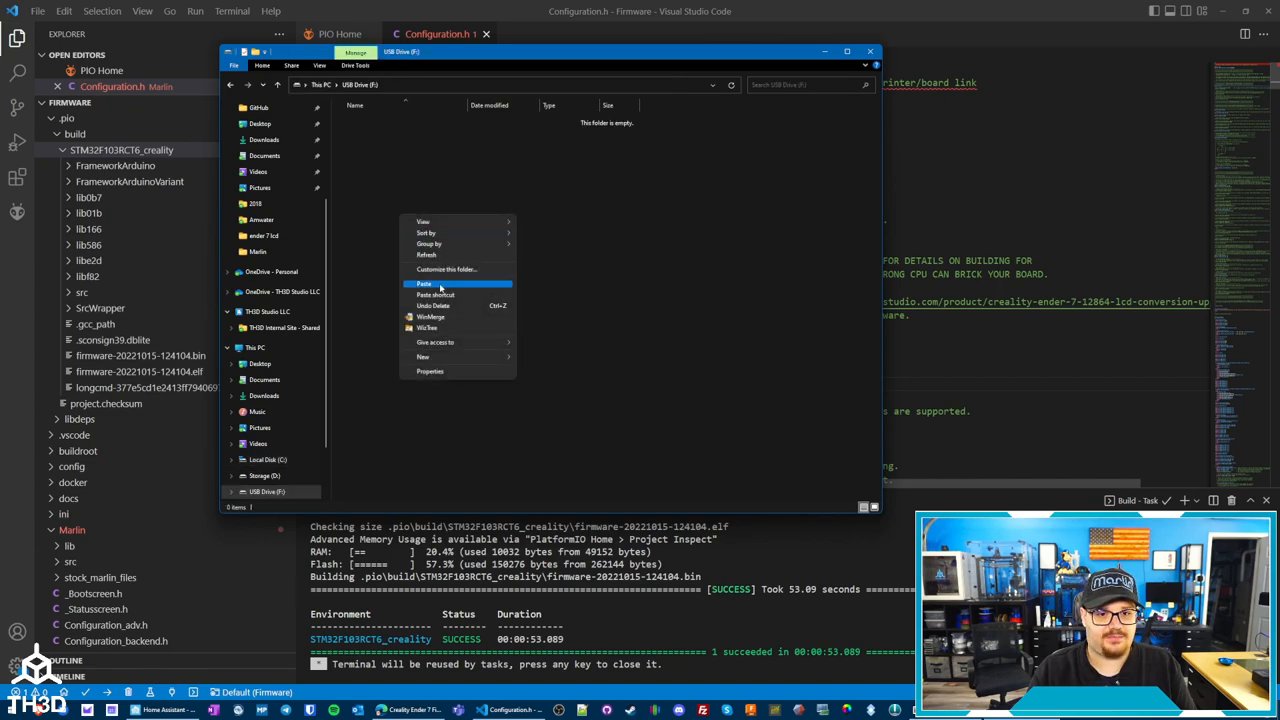
click(424, 284)
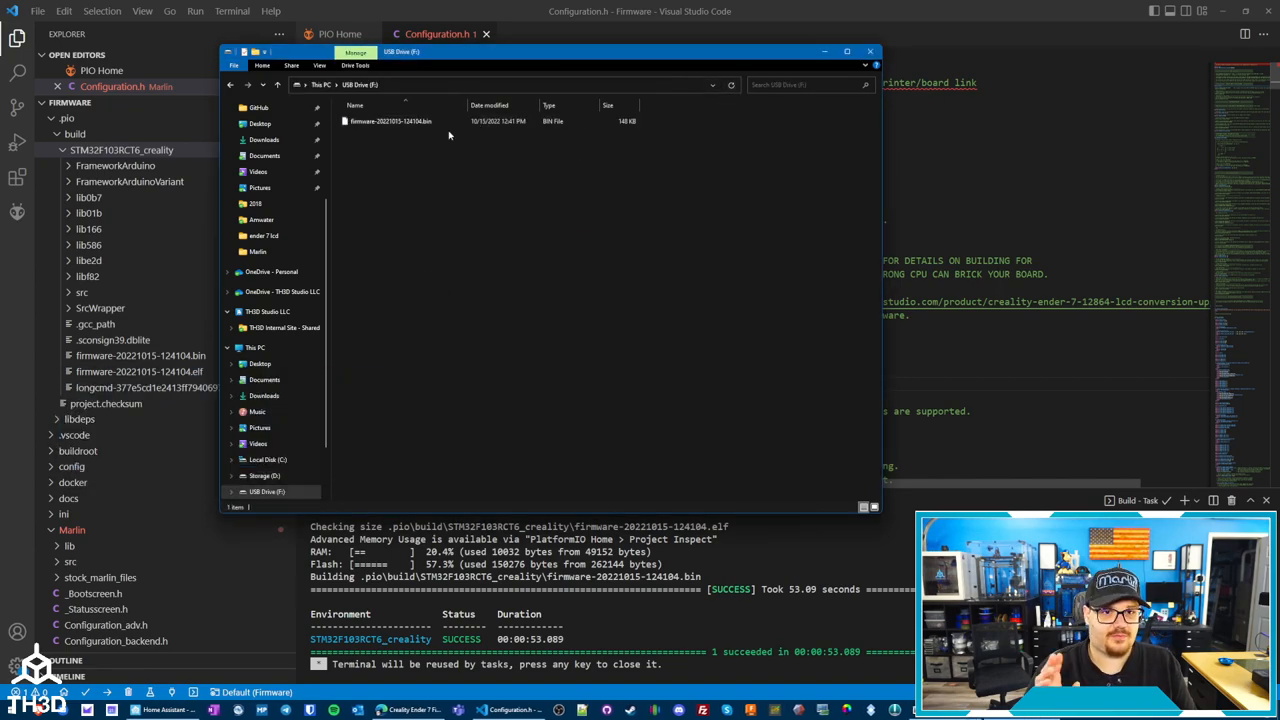